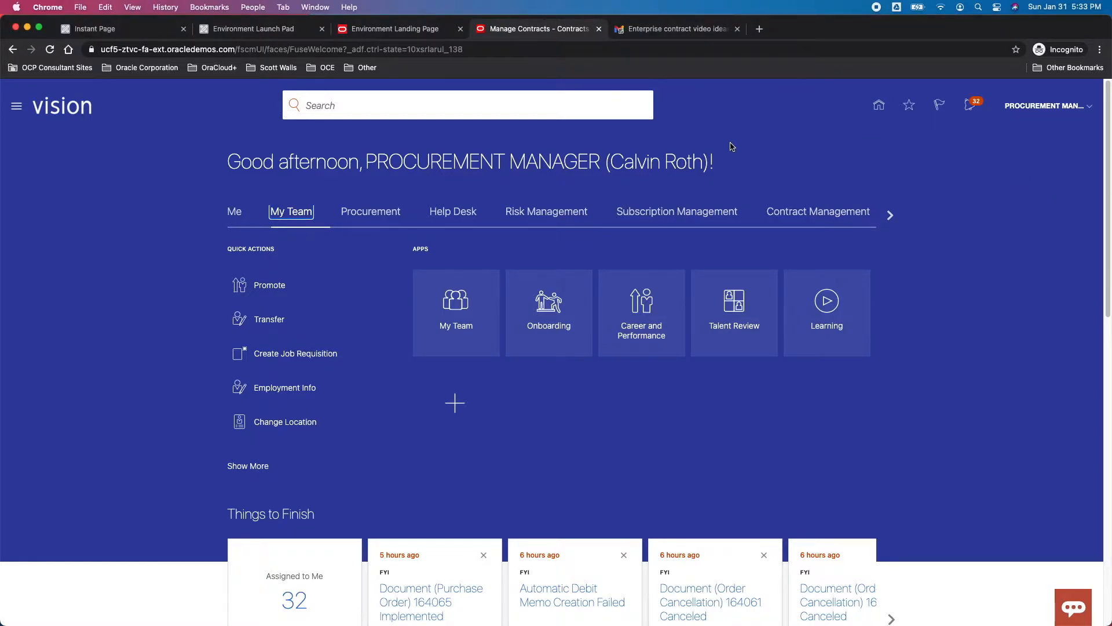
- From the home page, open Contract Management to show the Contracts and Terms Library apps
double_click(655, 162)
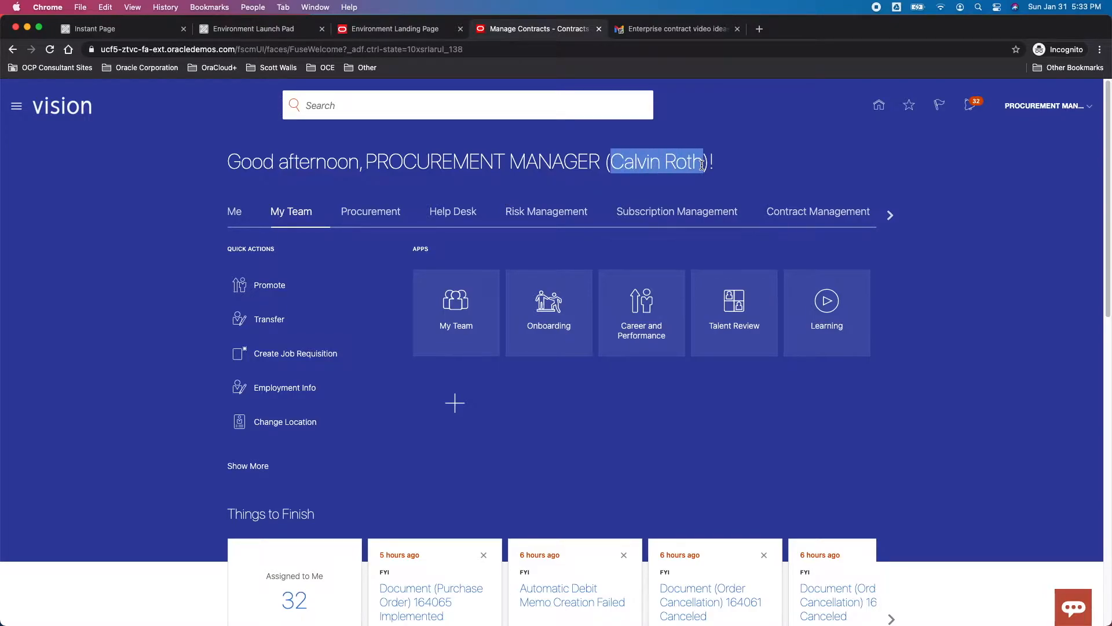
click(818, 211)
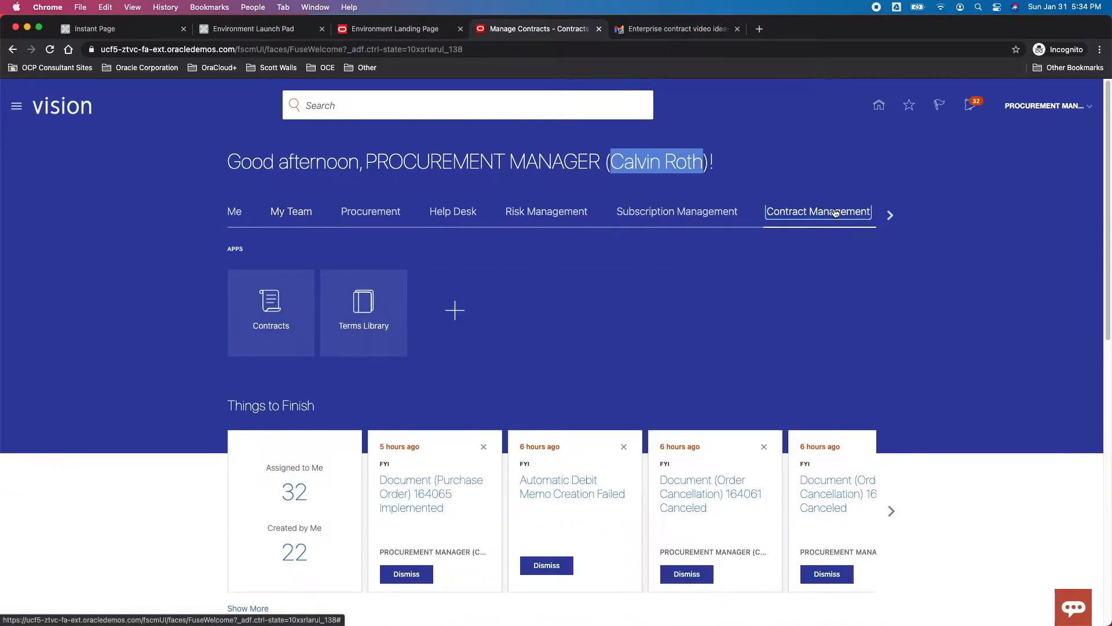
mouse_move(819, 217)
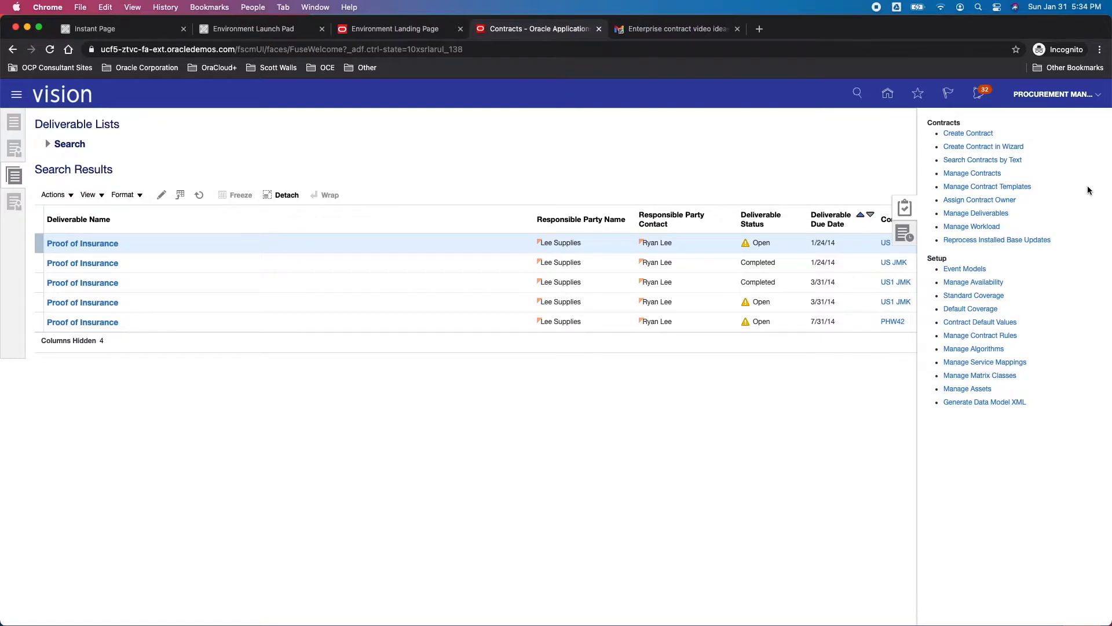
mouse_move(968, 178)
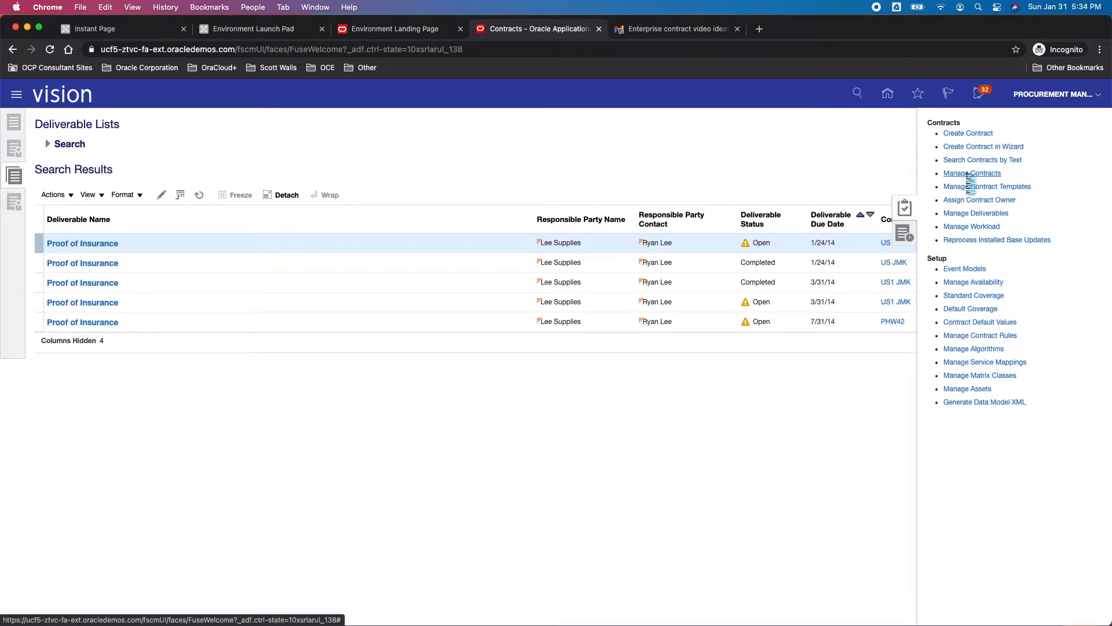
- Search contracts with party name 'lee' and number 'US1', listing US1 MC Lee and US1 JMK
click(971, 174)
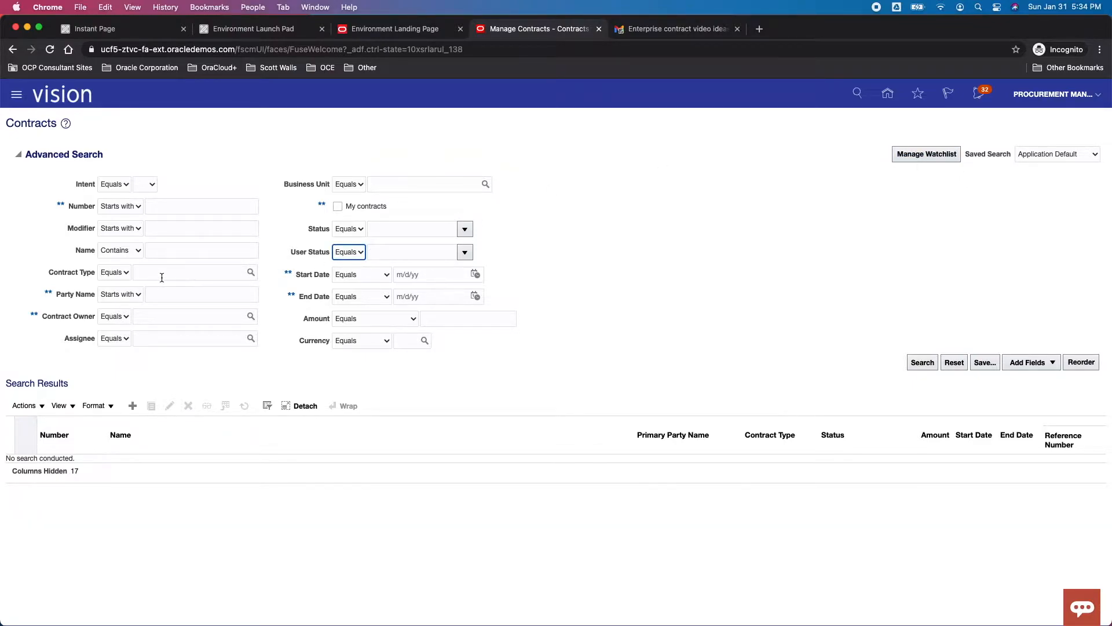
click(201, 294)
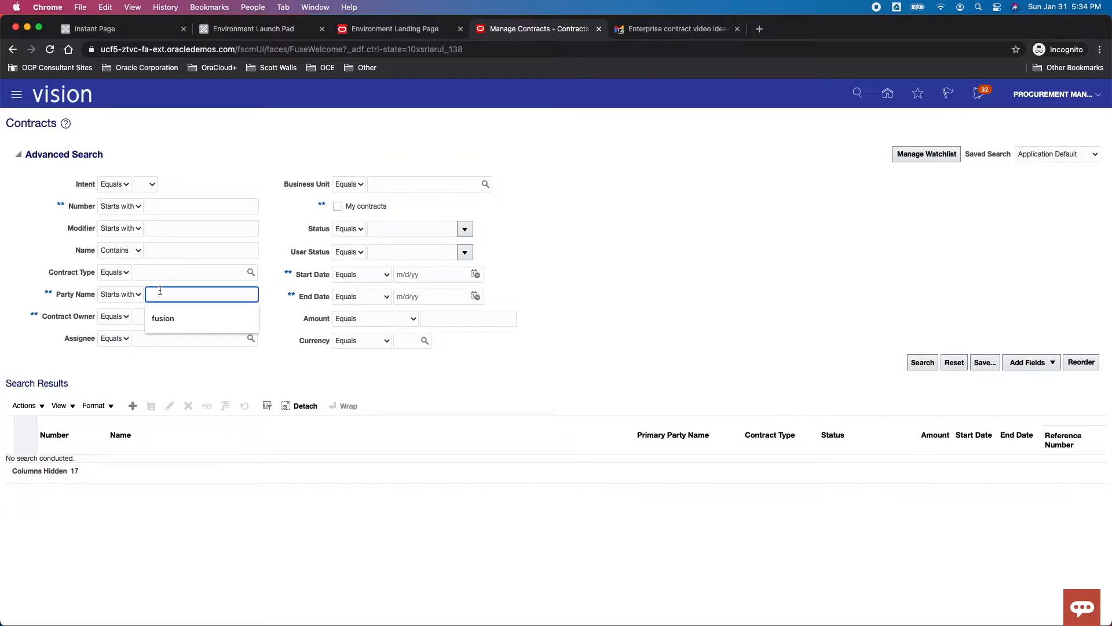
text(lee)
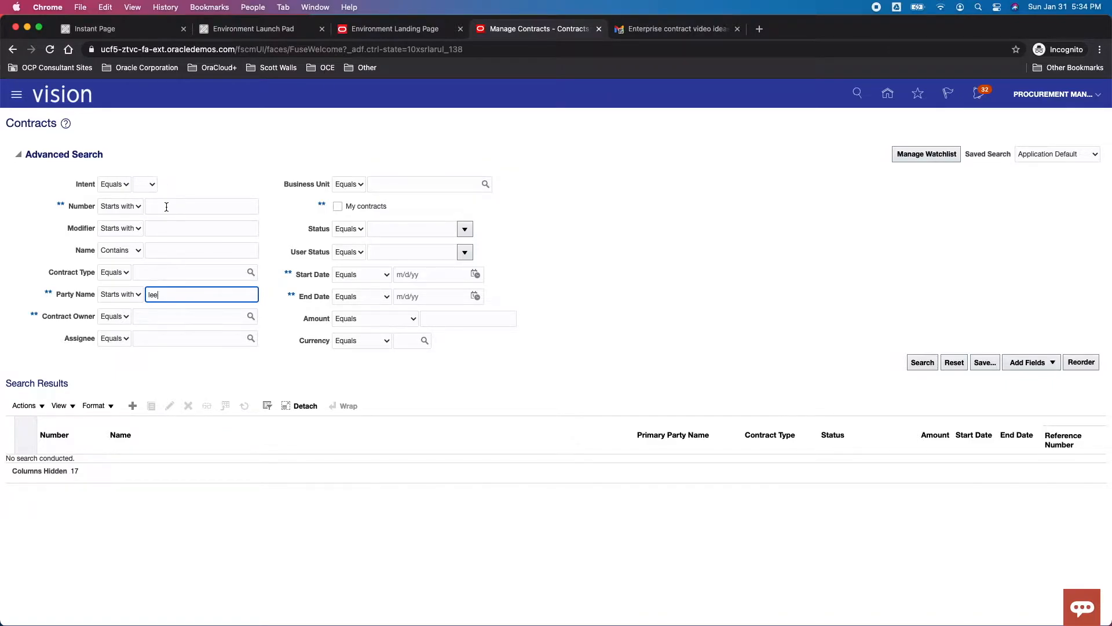
text(U)
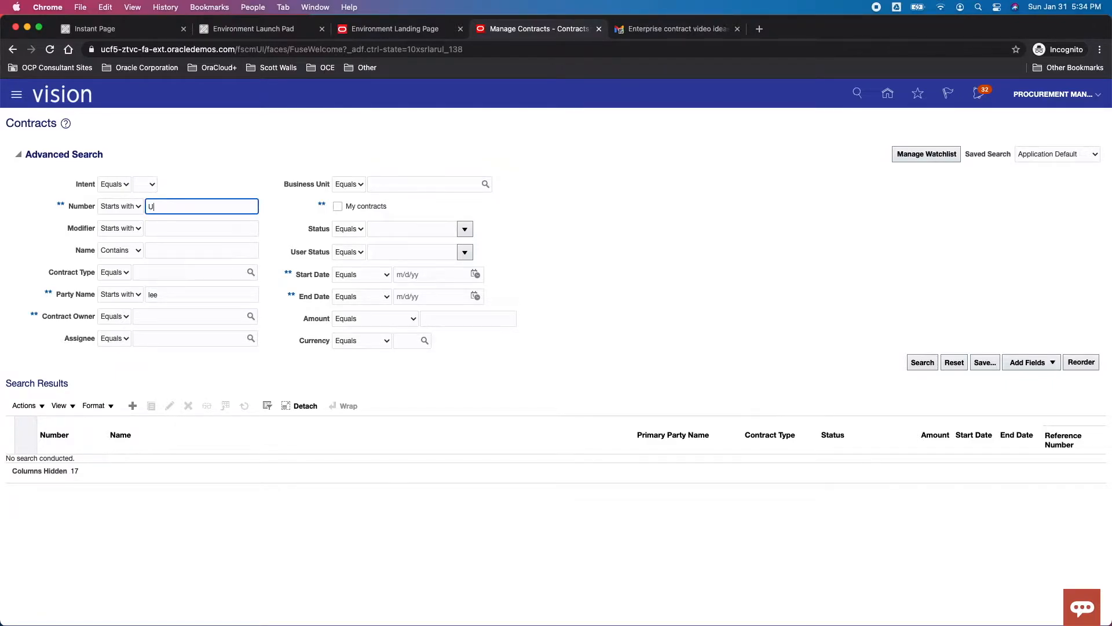
text(S1)
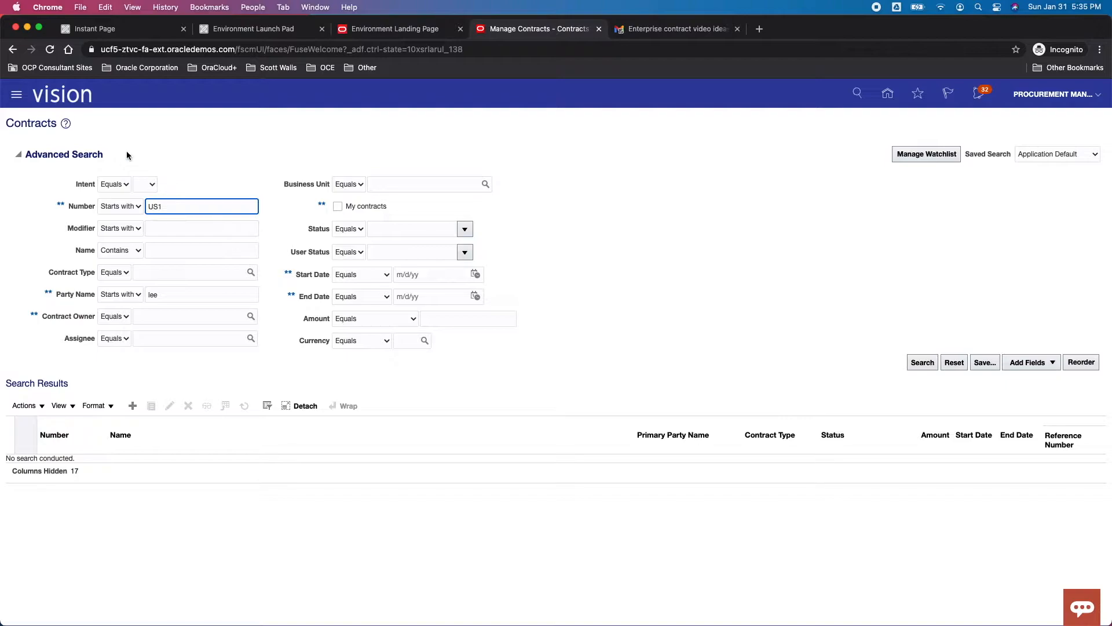
click(922, 362)
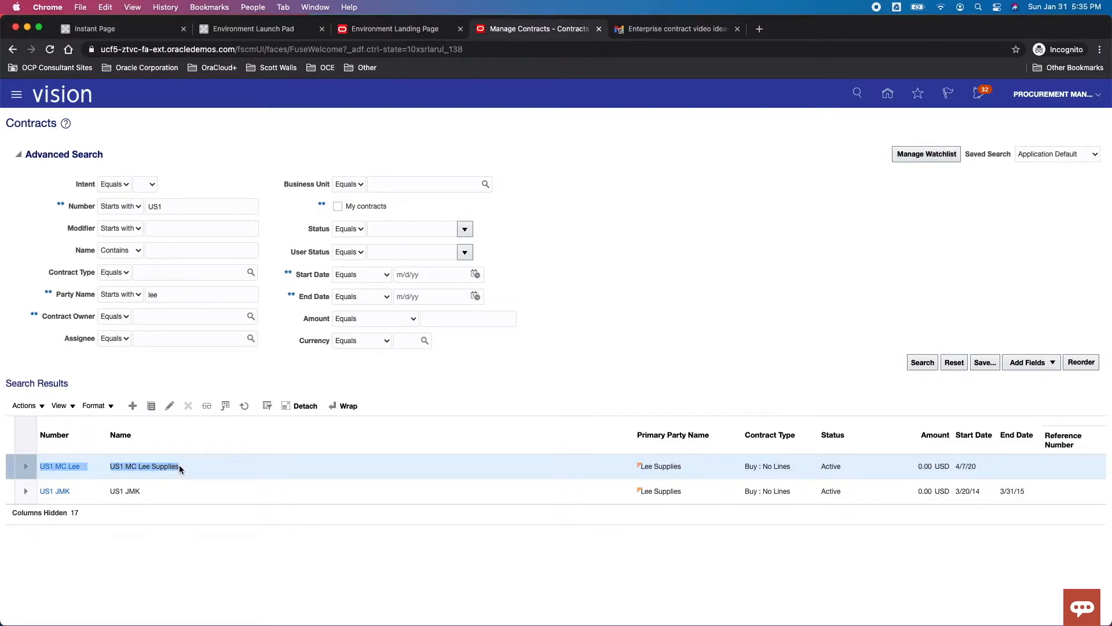
mouse_move(739, 508)
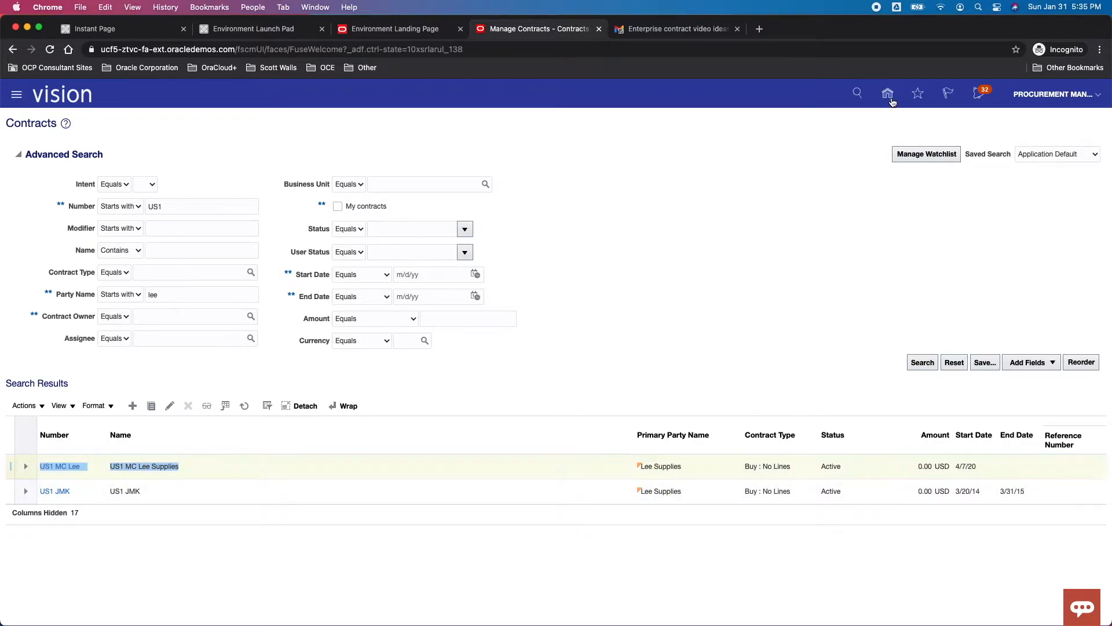
- Go to Procurement's Purchase Orders work area and start Create Order
click(887, 94)
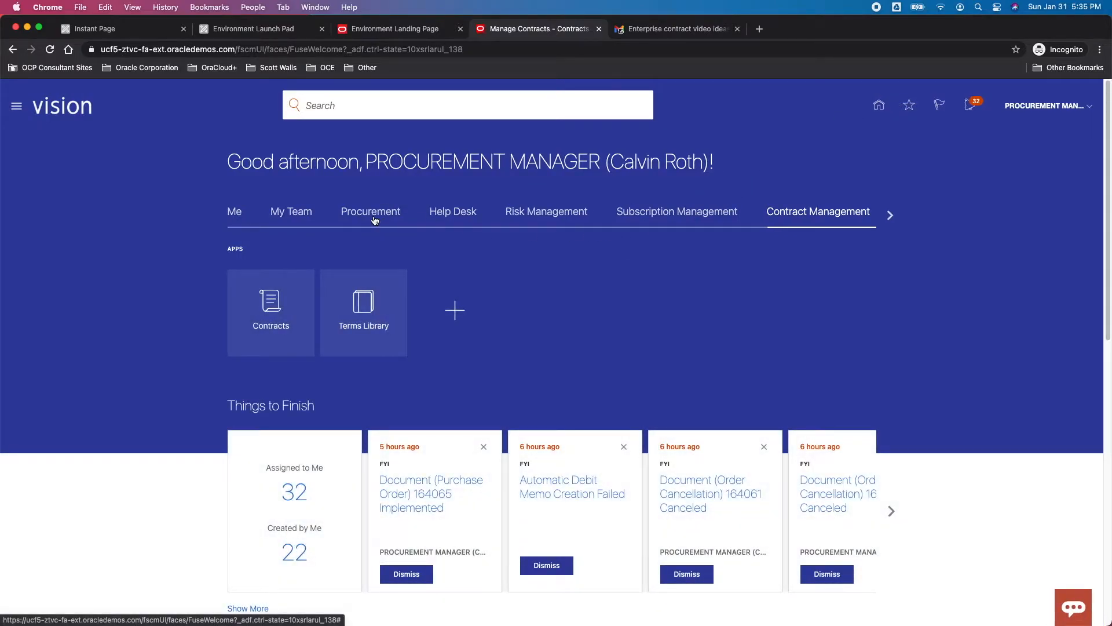
click(370, 211)
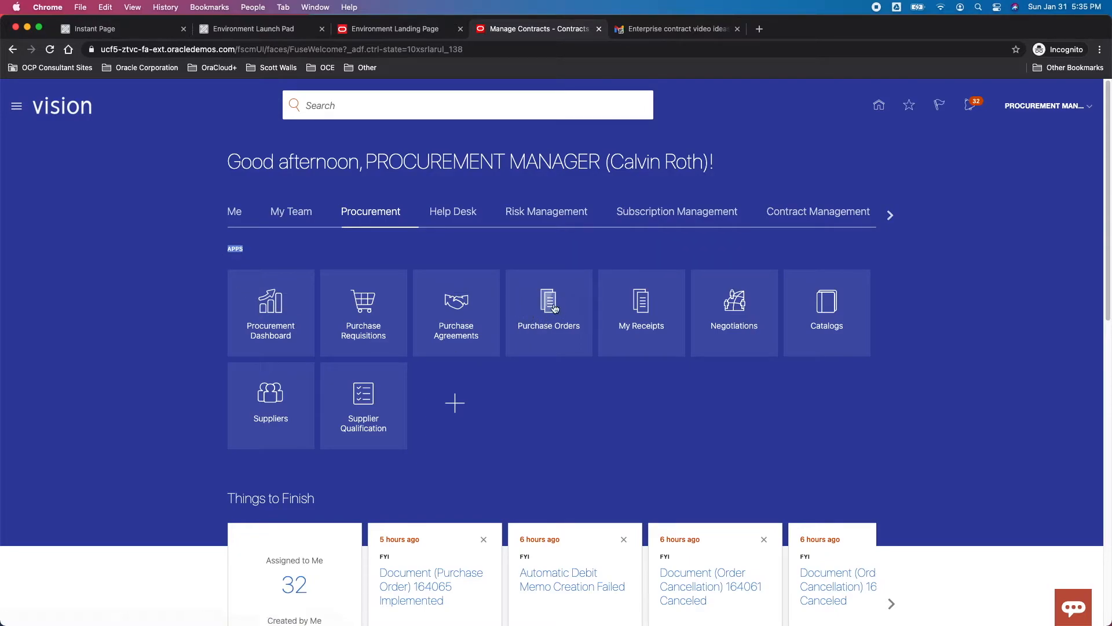
mouse_move(549, 301)
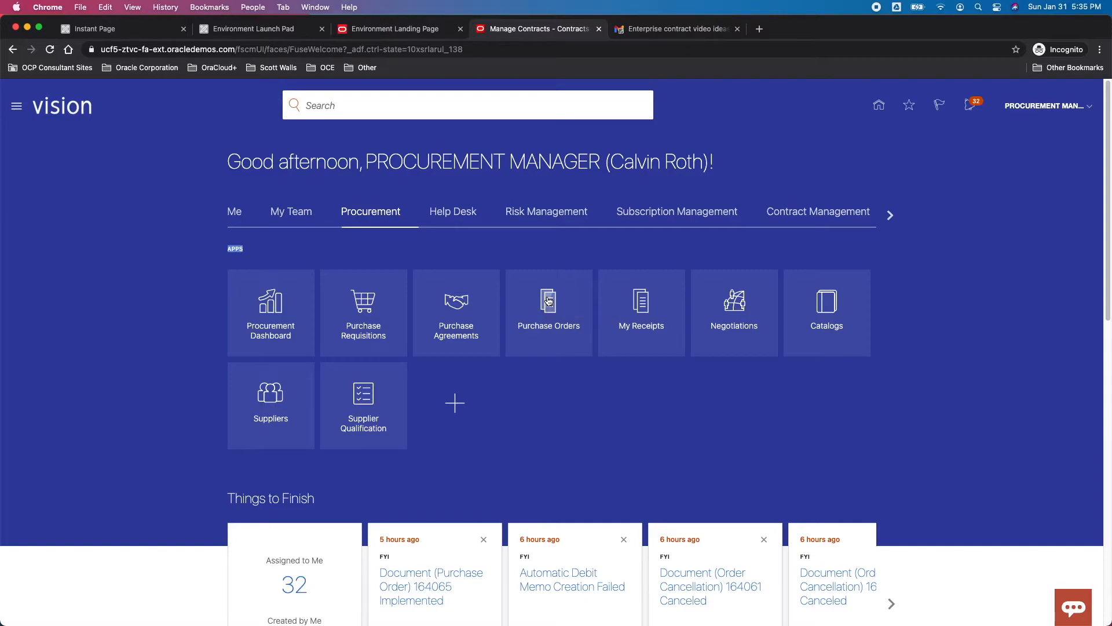
click(549, 301)
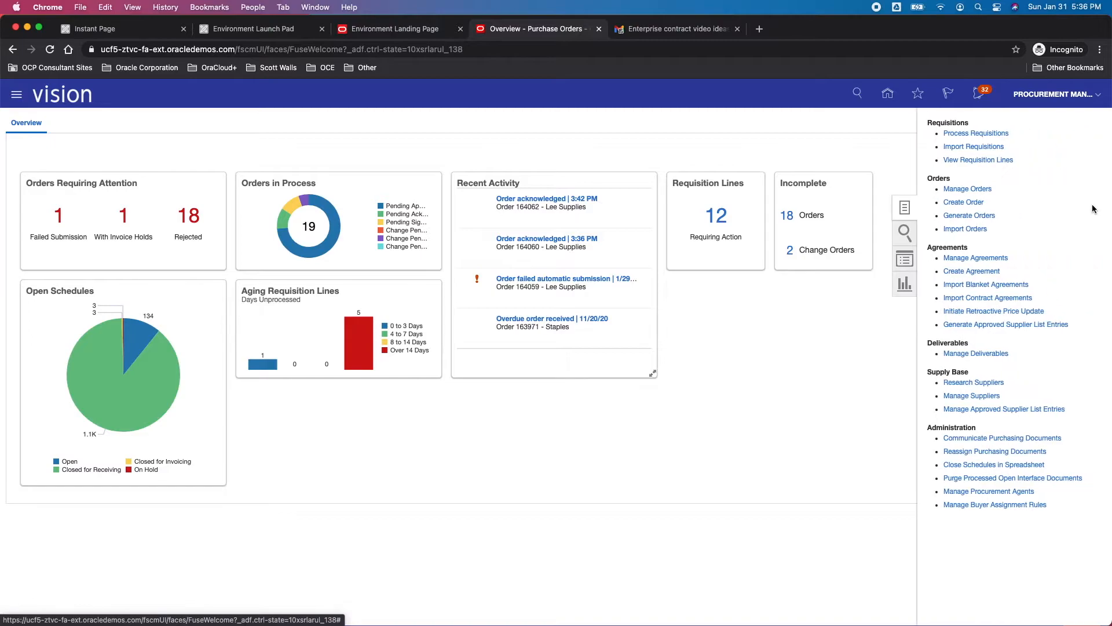
mouse_move(972, 205)
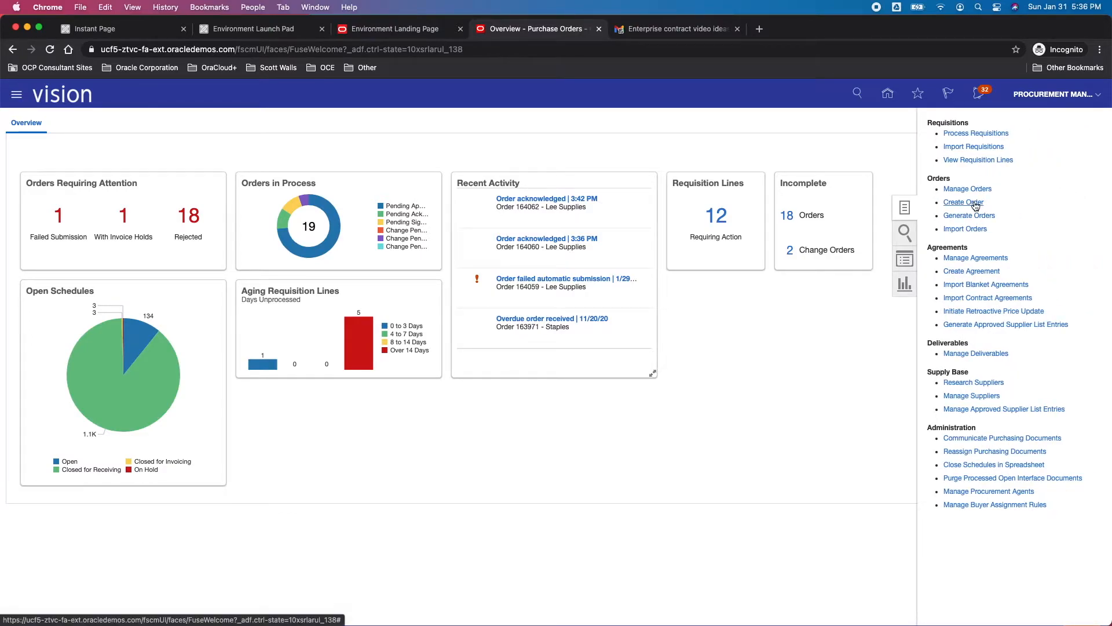
click(963, 202)
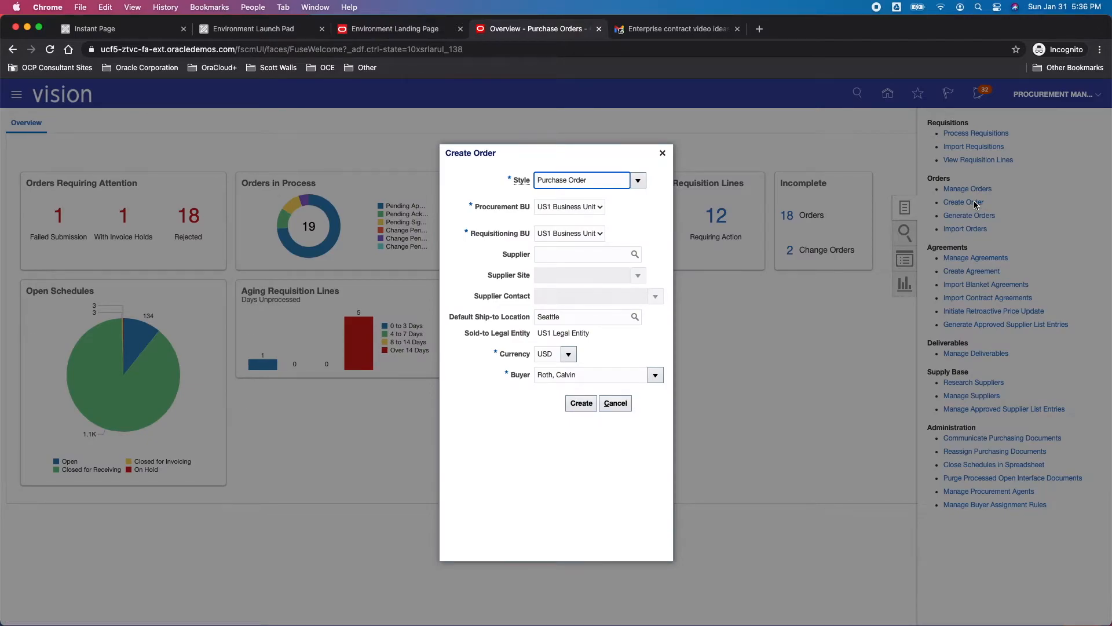
- Create purchase order 164067 for supplier Lee Supplies and open the master contract search
click(581, 254)
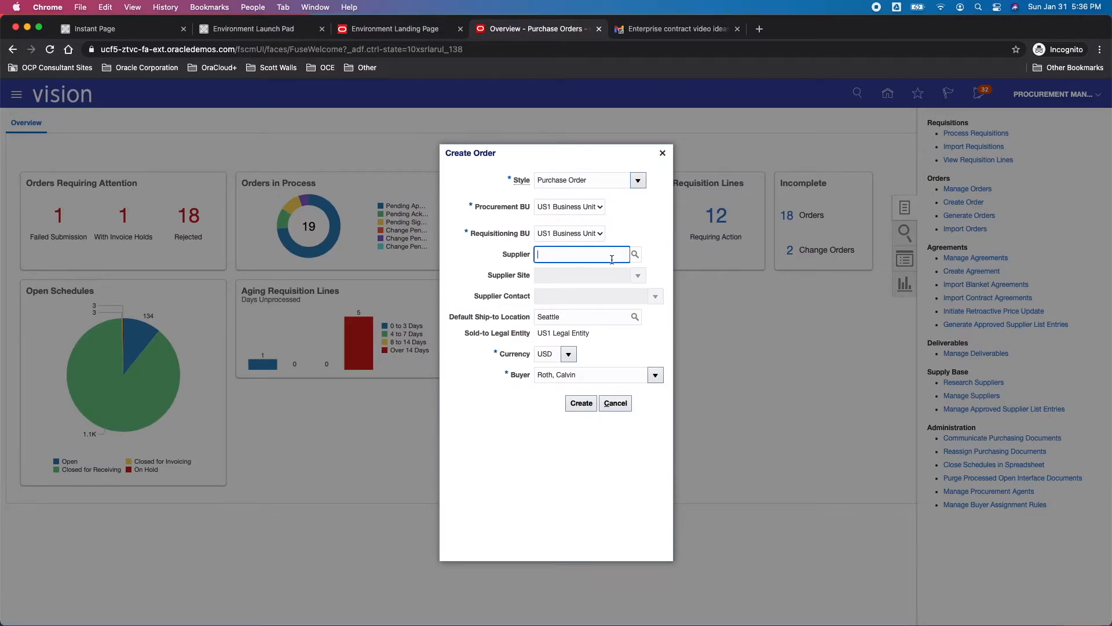
text(lee)
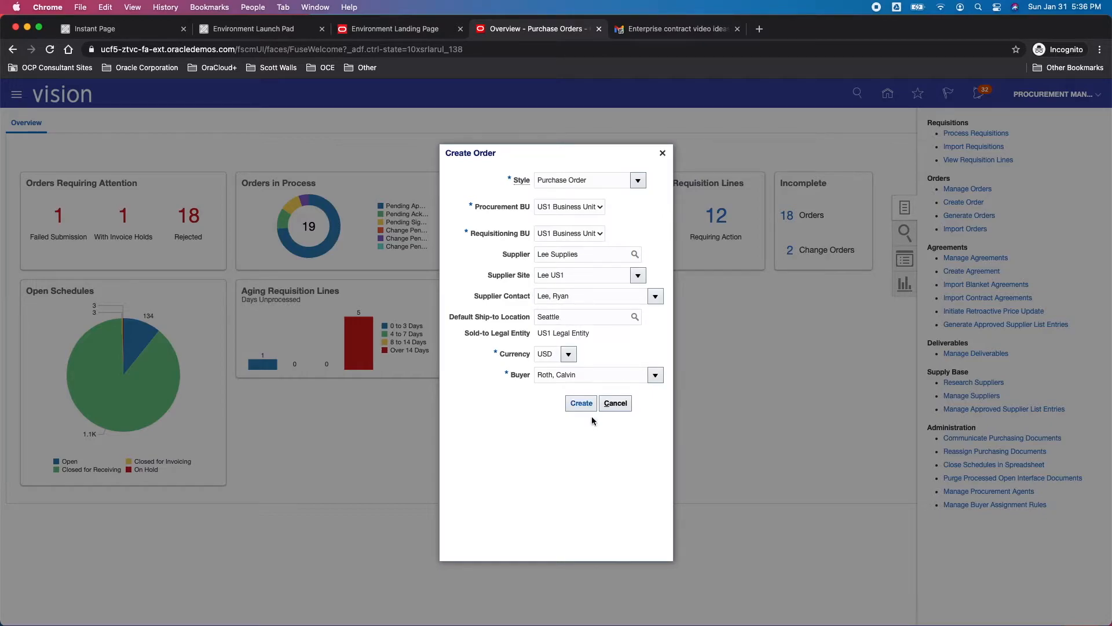
click(582, 403)
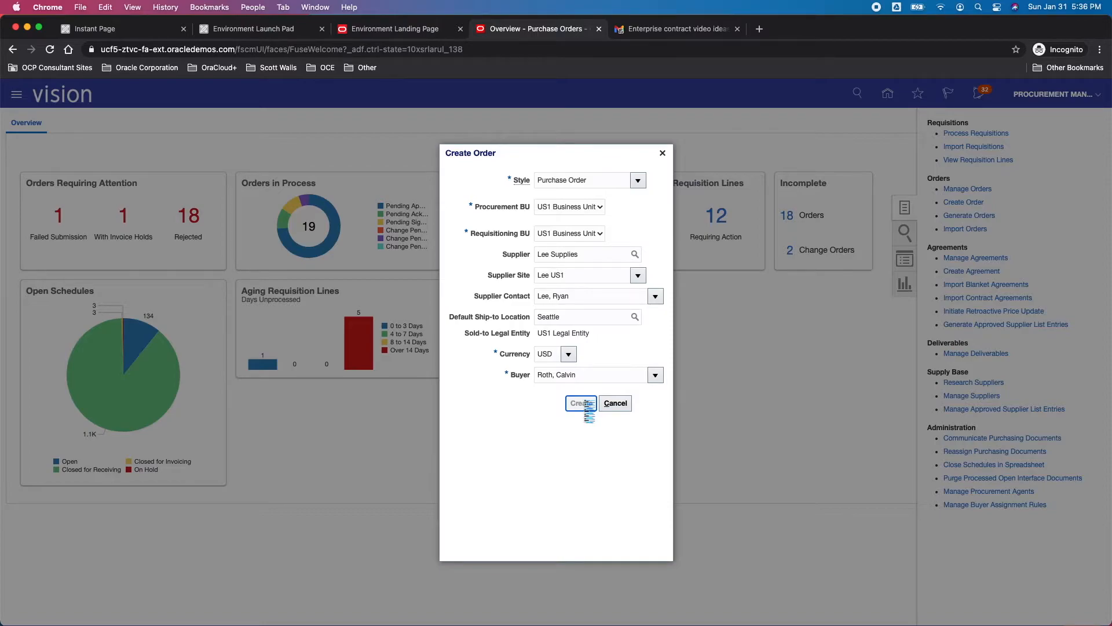
click(581, 403)
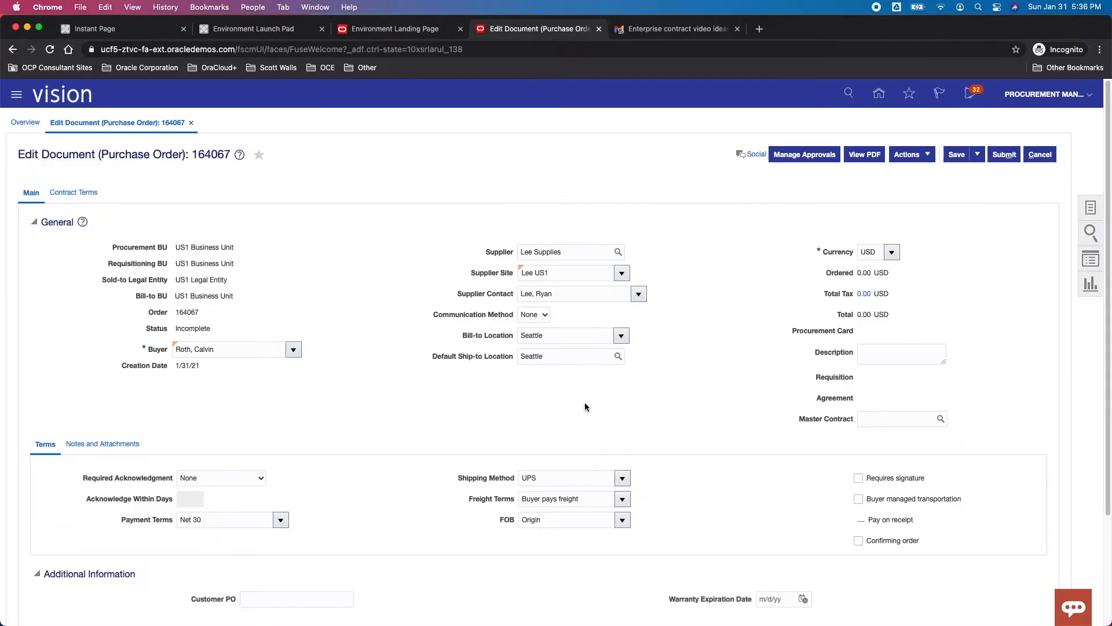
mouse_move(544, 417)
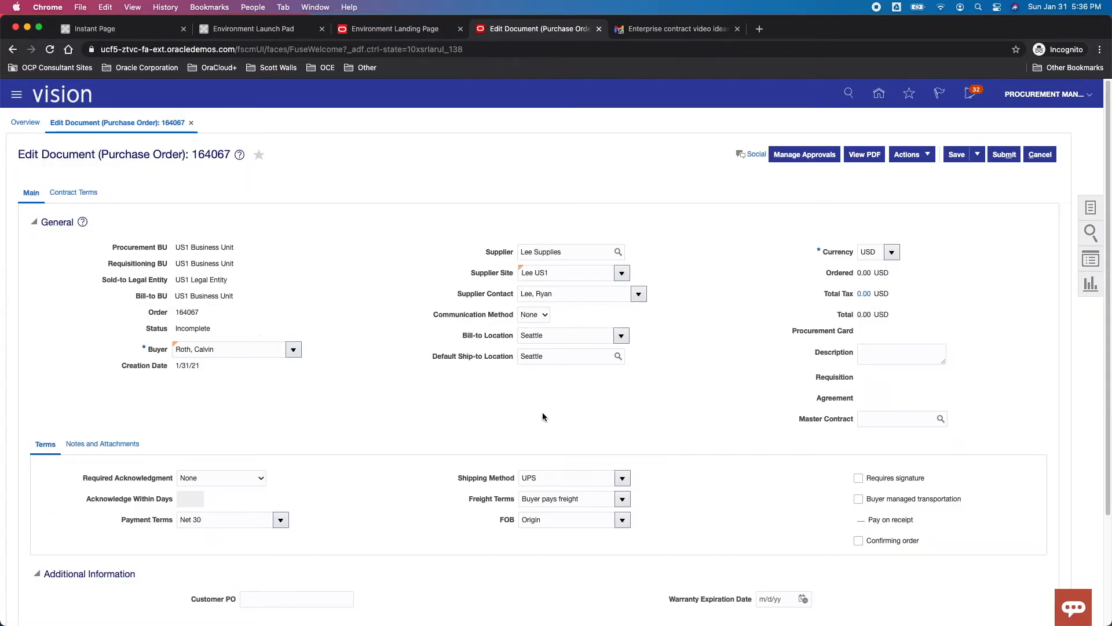
mouse_move(714, 268)
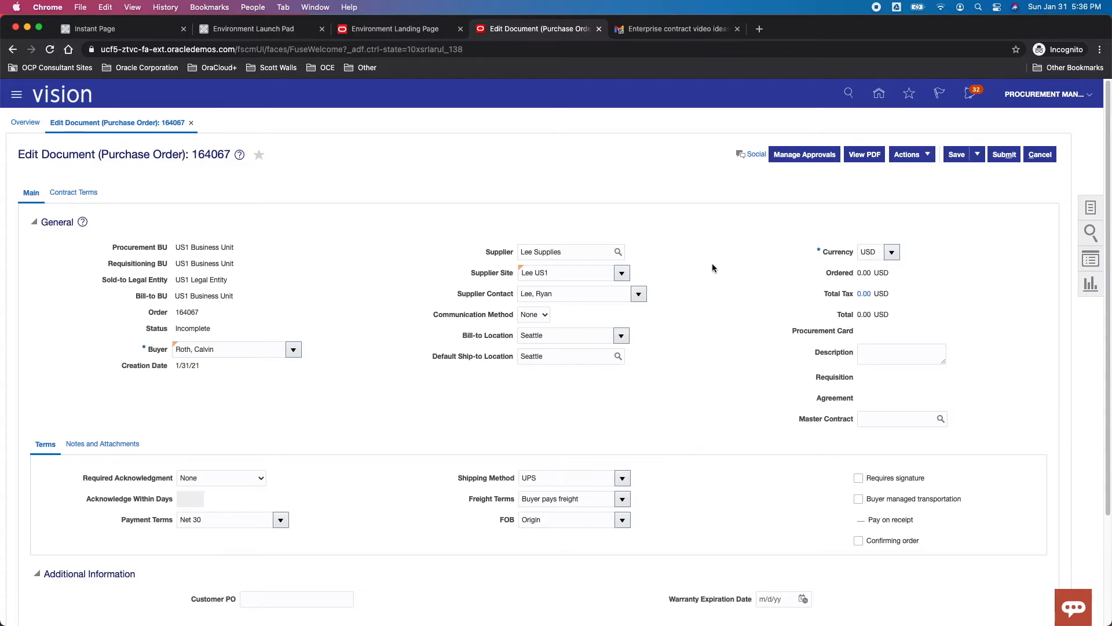
mouse_move(941, 418)
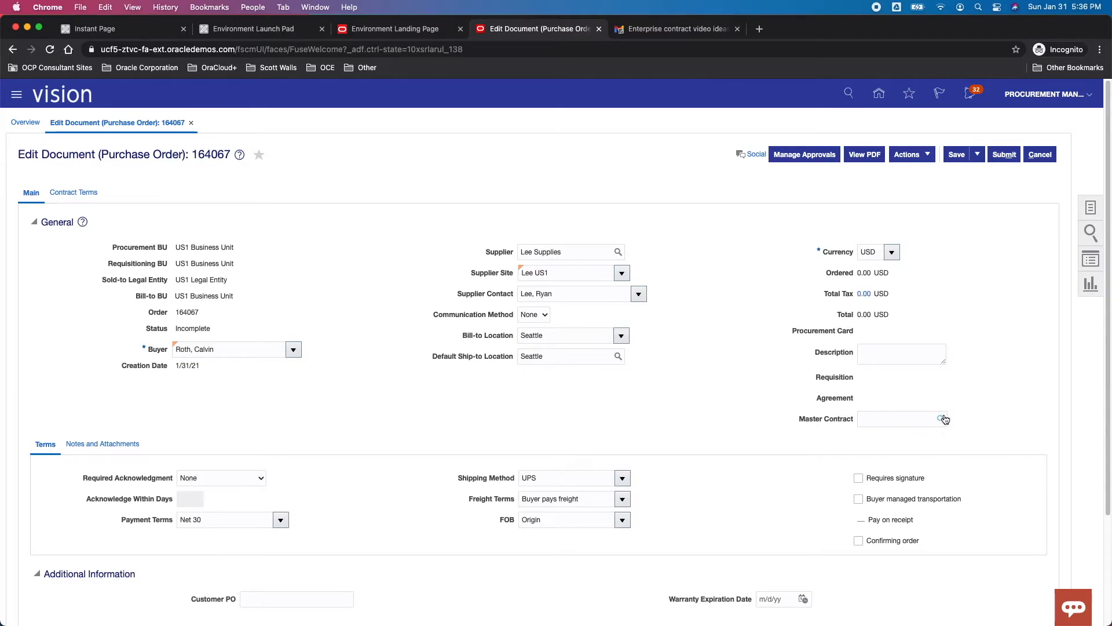
click(943, 419)
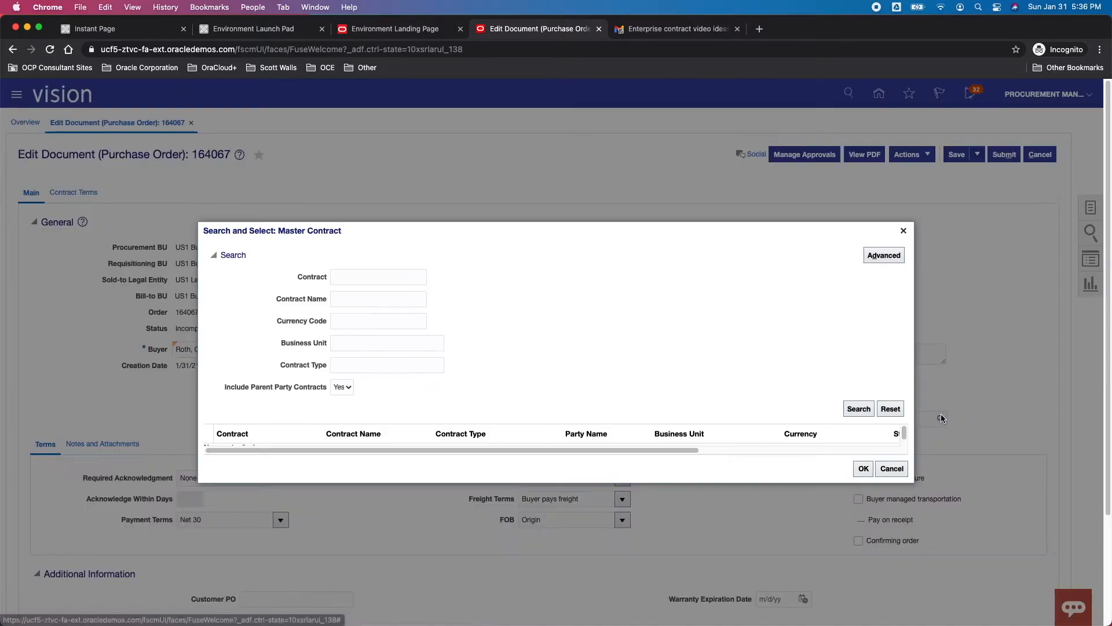
- Search master contracts, select US1 MC Lee, and apply it to order 164067
click(859, 409)
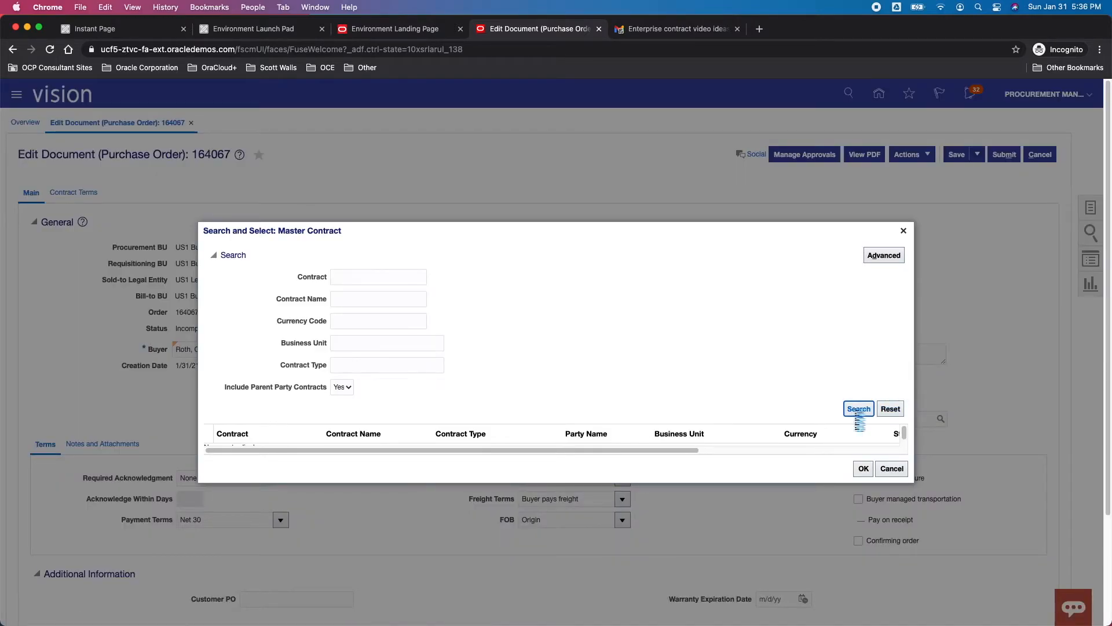
click(859, 408)
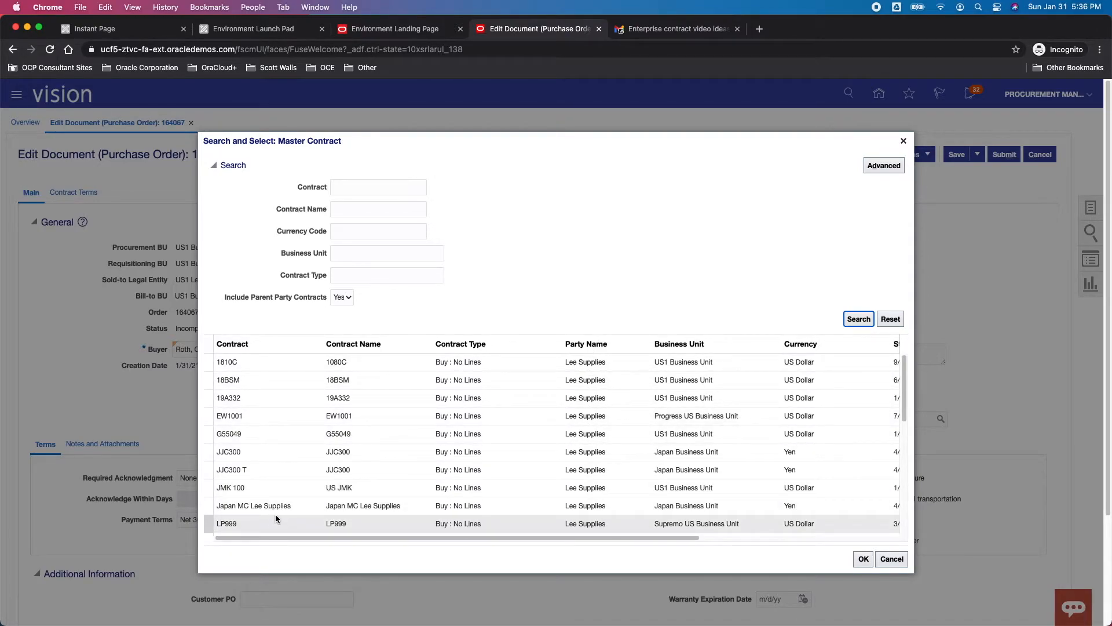
scroll(down, 3)
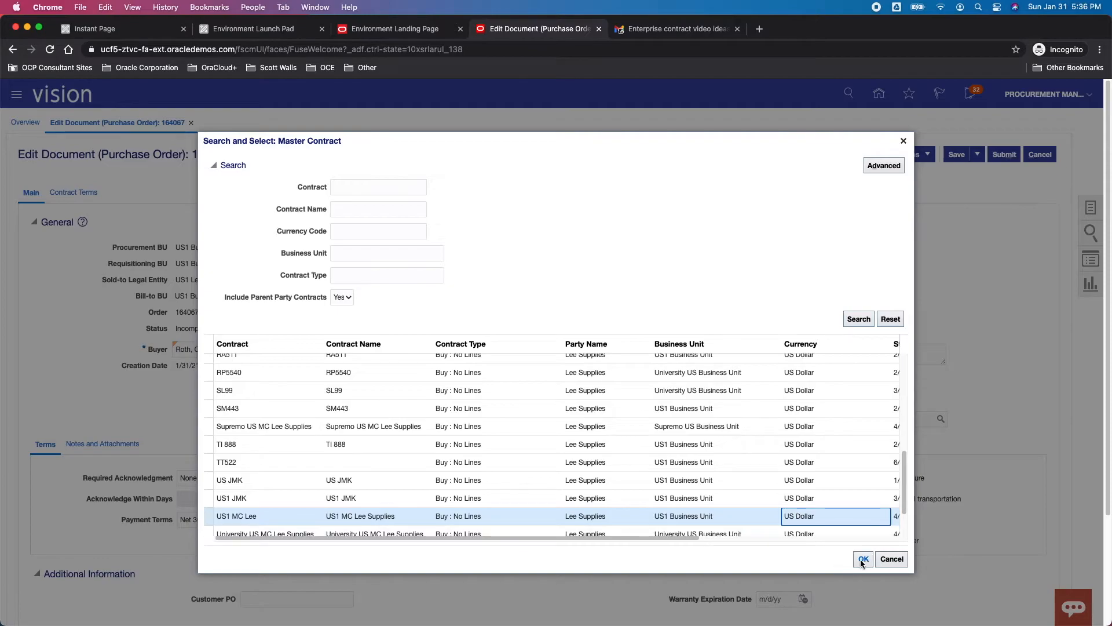
click(863, 559)
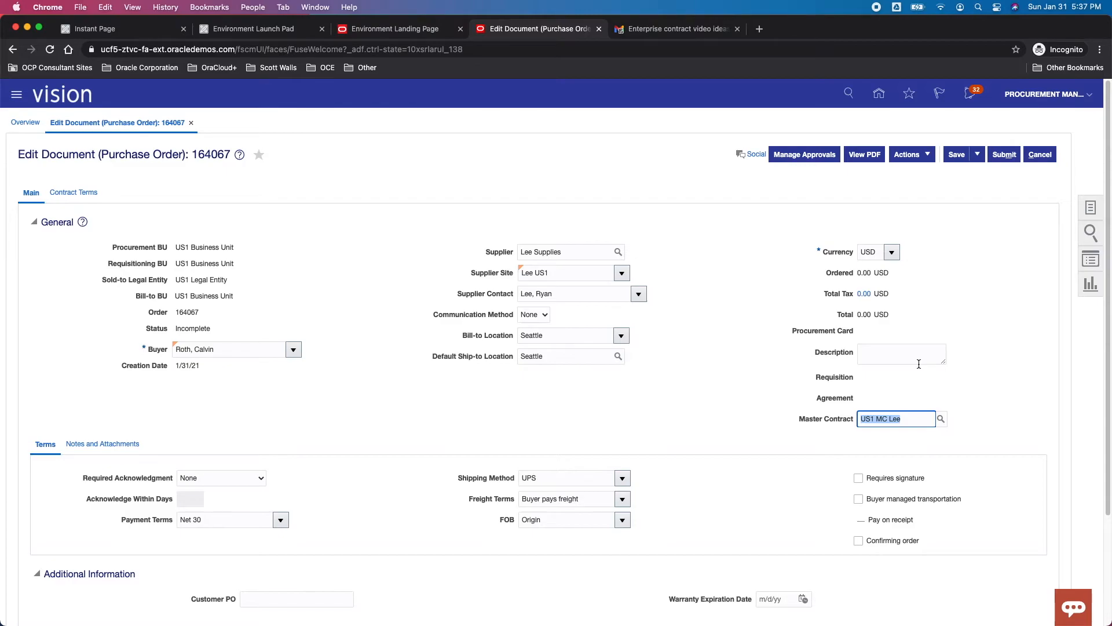
click(788, 400)
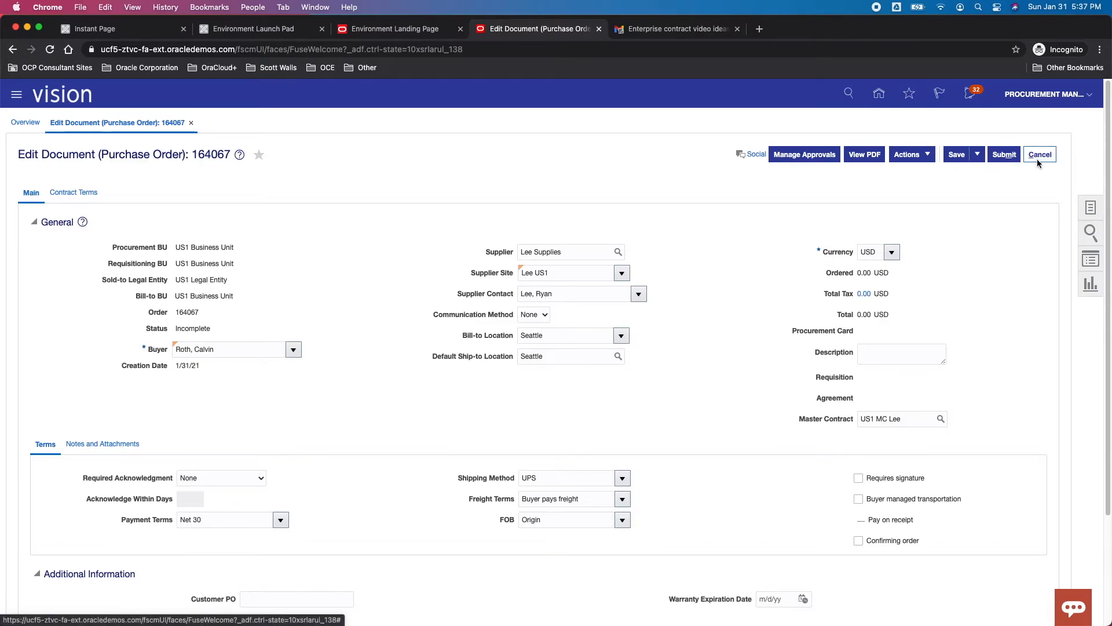
mouse_move(1034, 162)
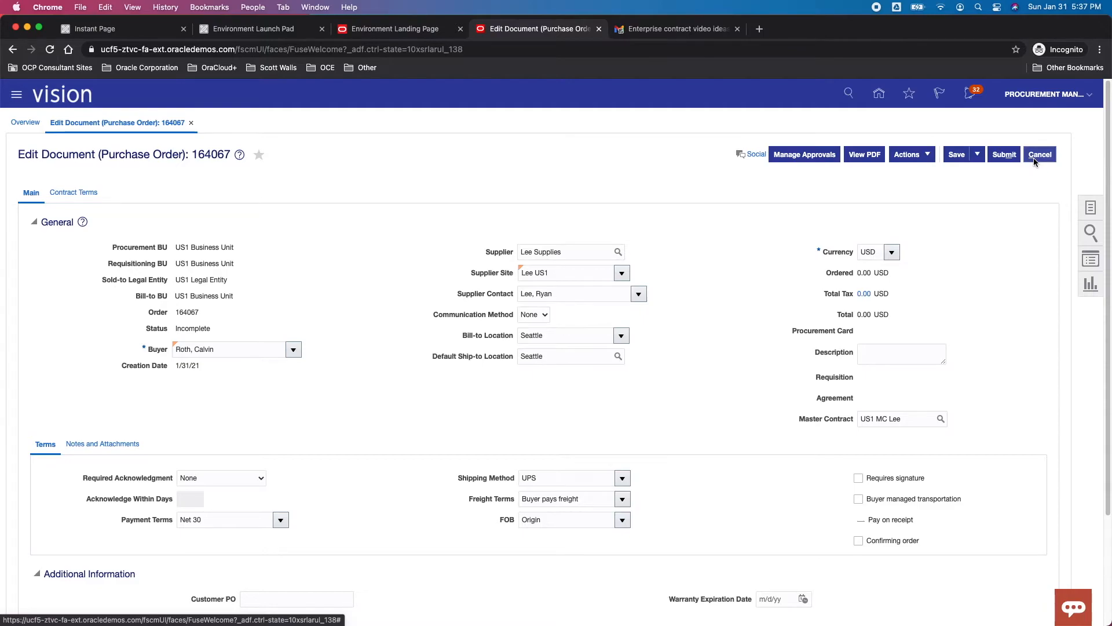
- Cancel order 164067 without saving and go to the Manage Orders page
click(1041, 154)
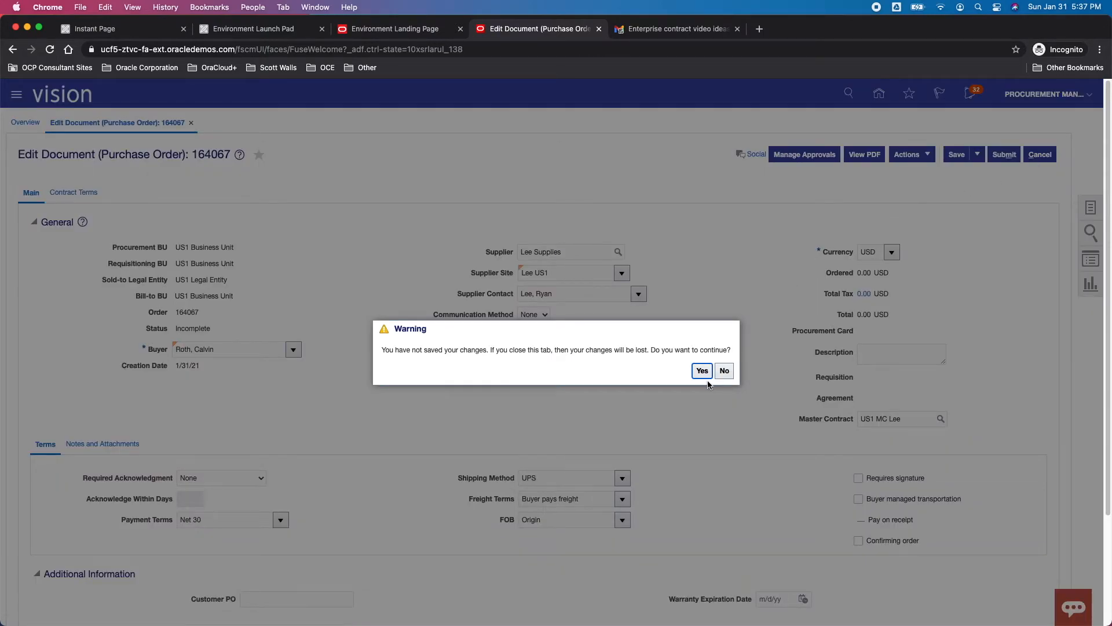
click(702, 370)
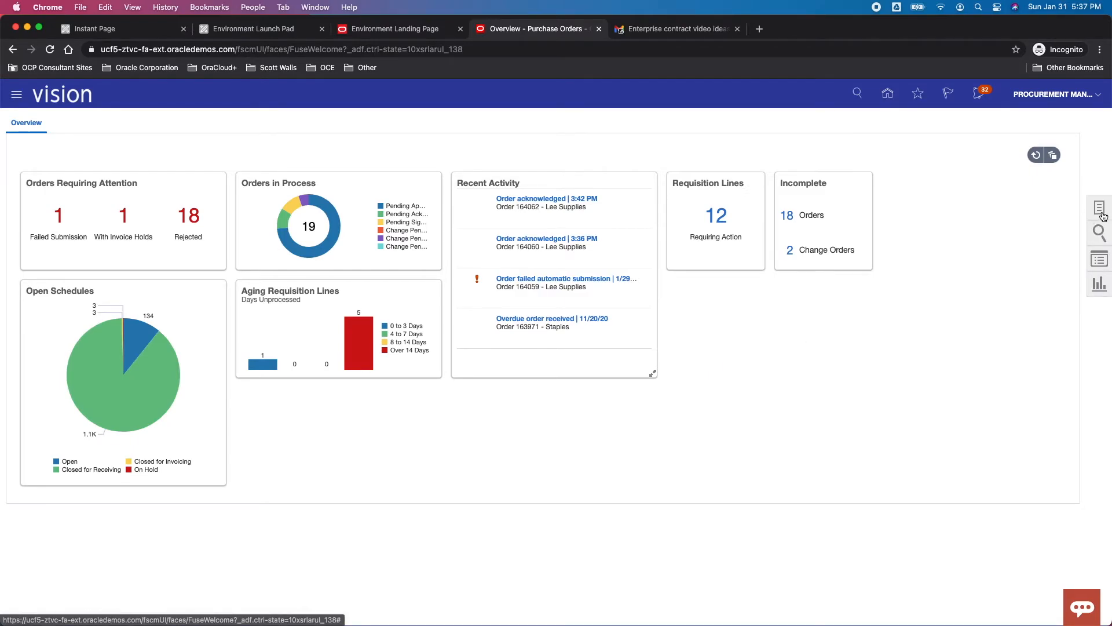
click(1099, 206)
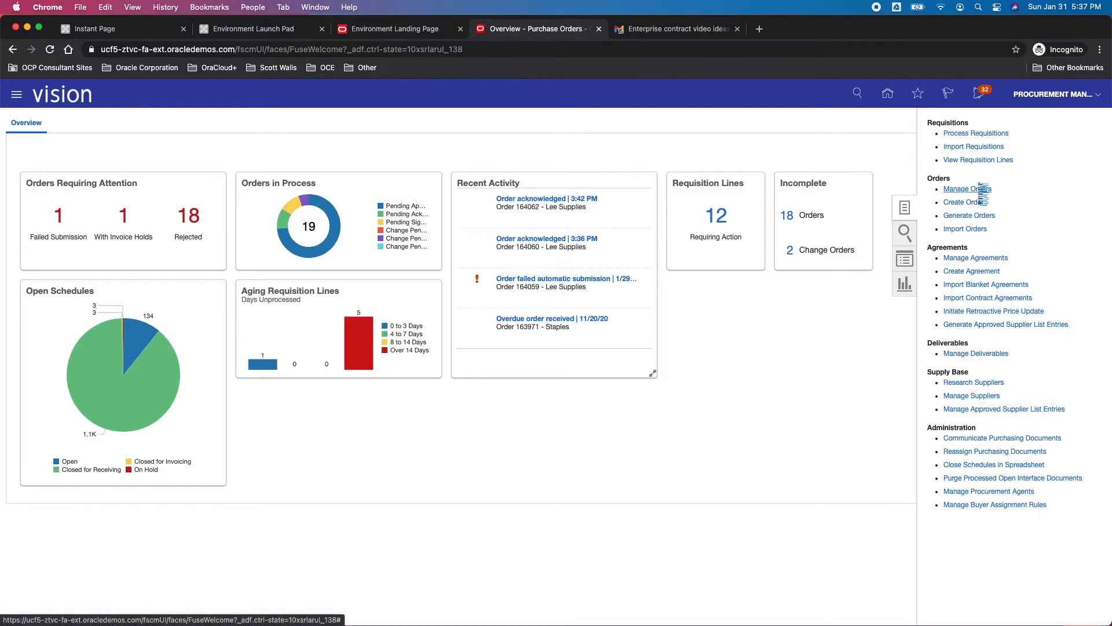
click(964, 188)
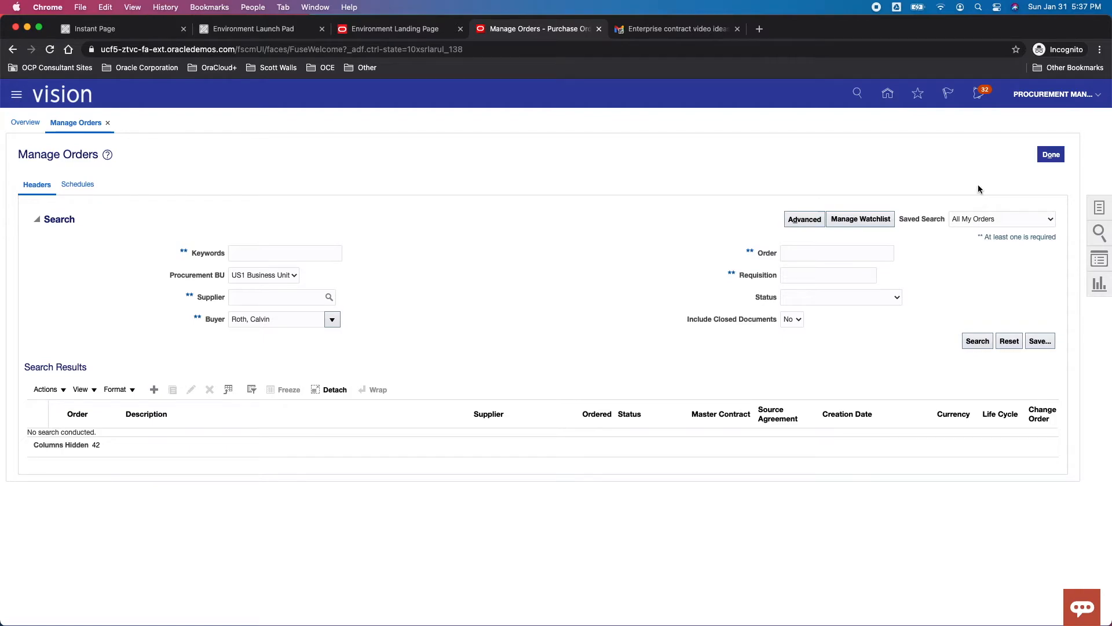
mouse_move(793, 401)
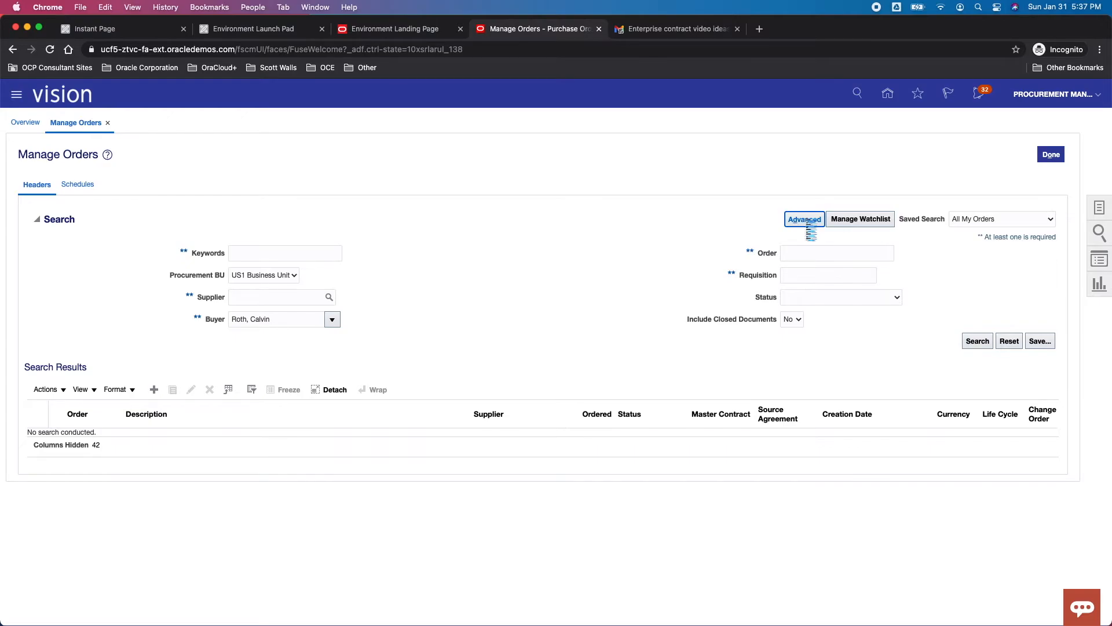
- In advanced order search, add a Master Contract filter 'us1' and supplier Lee Supplies
click(804, 219)
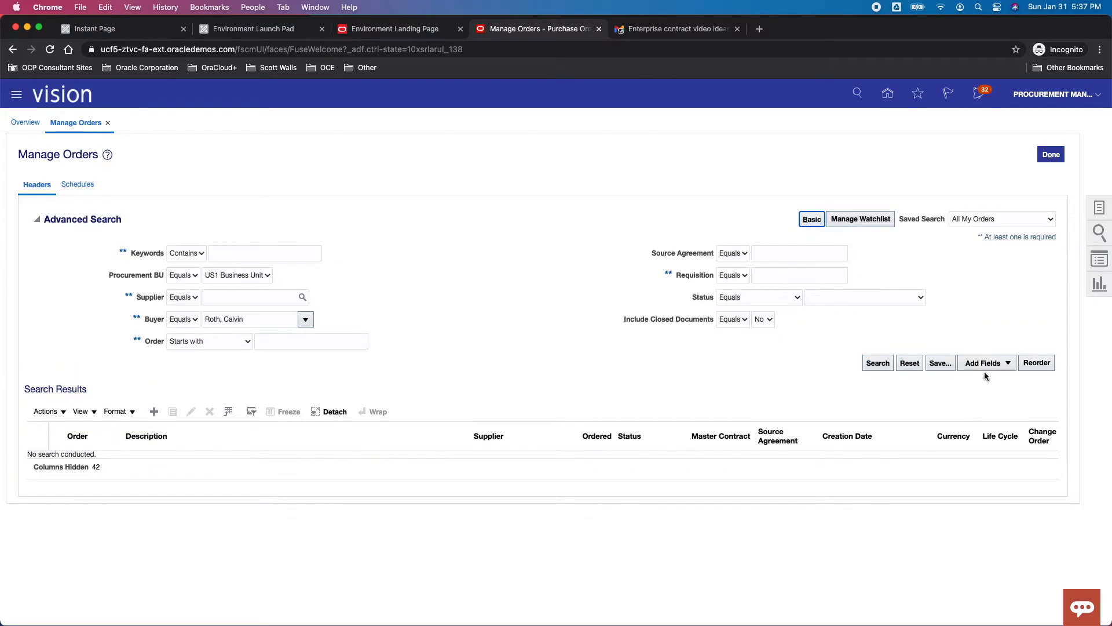
click(987, 363)
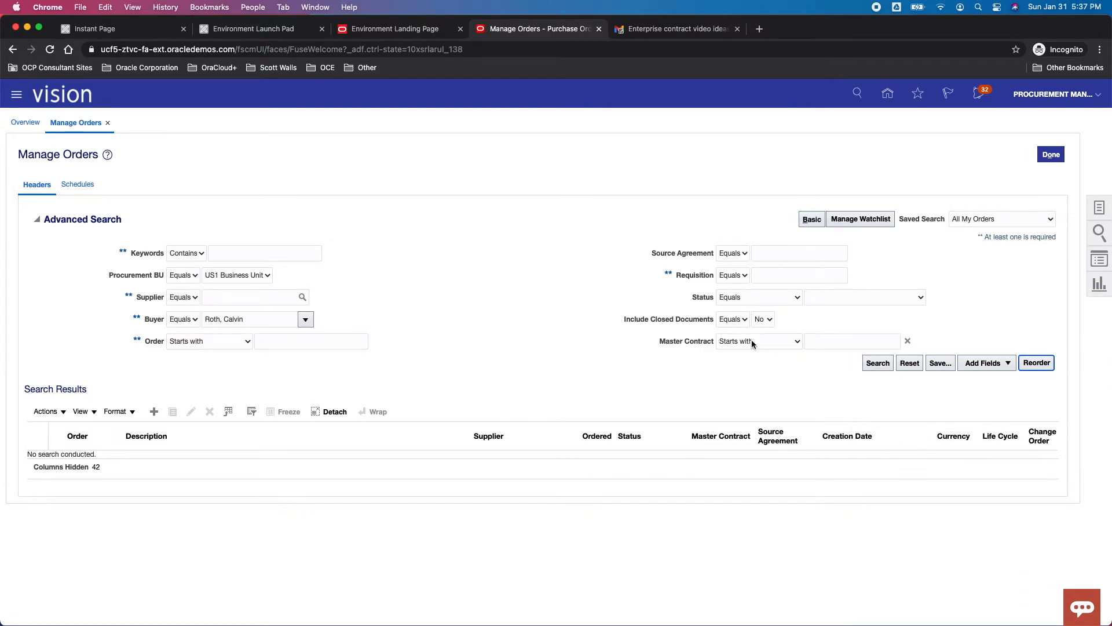
click(852, 341)
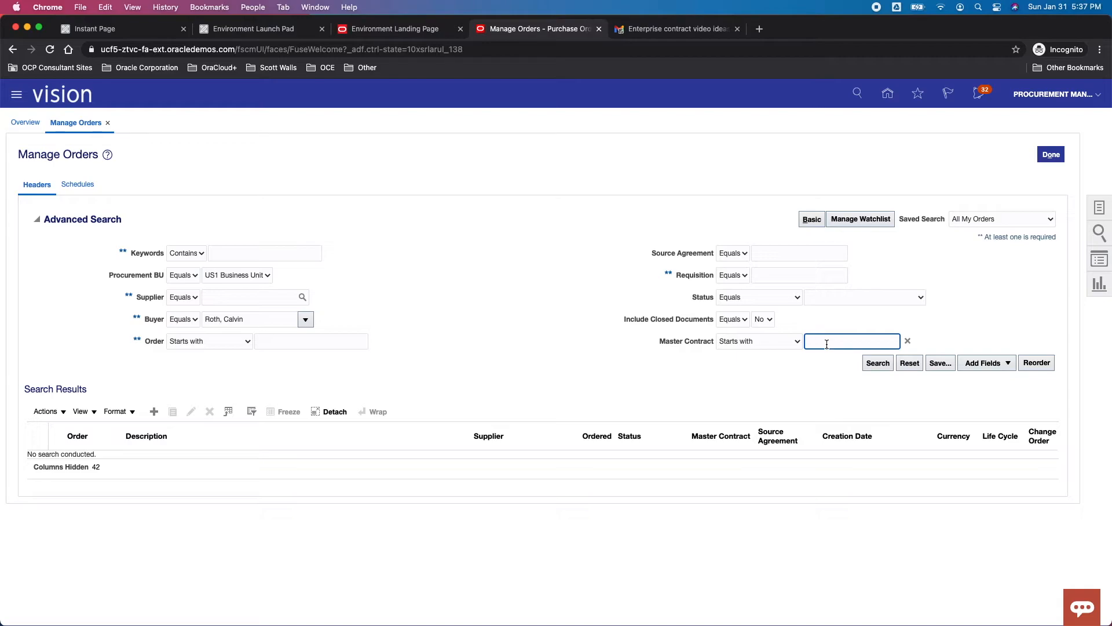
text(us1)
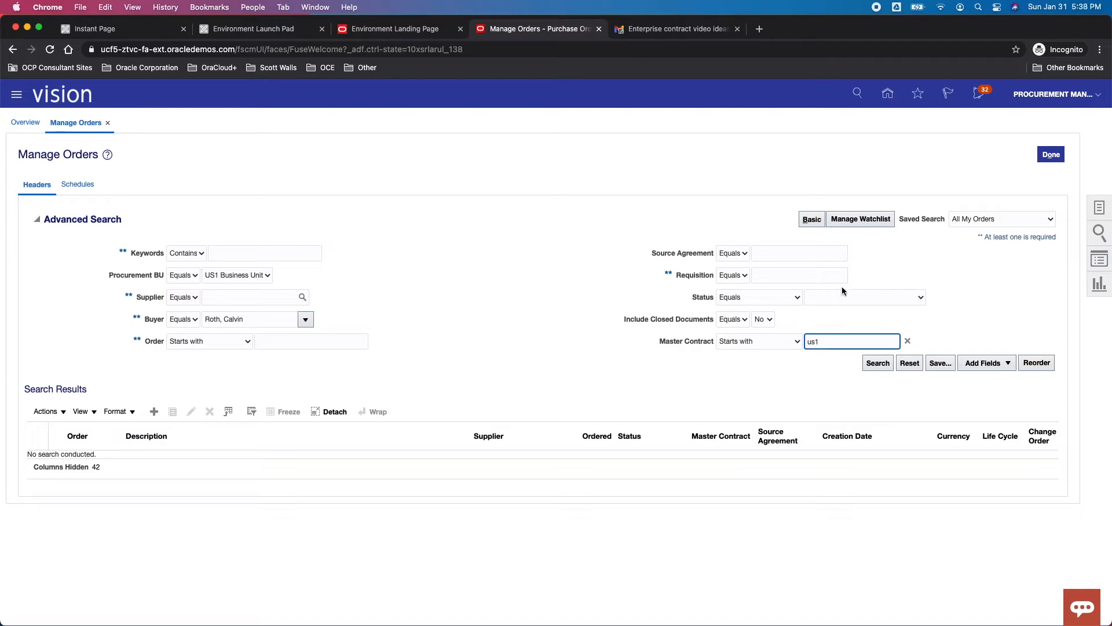
click(248, 296)
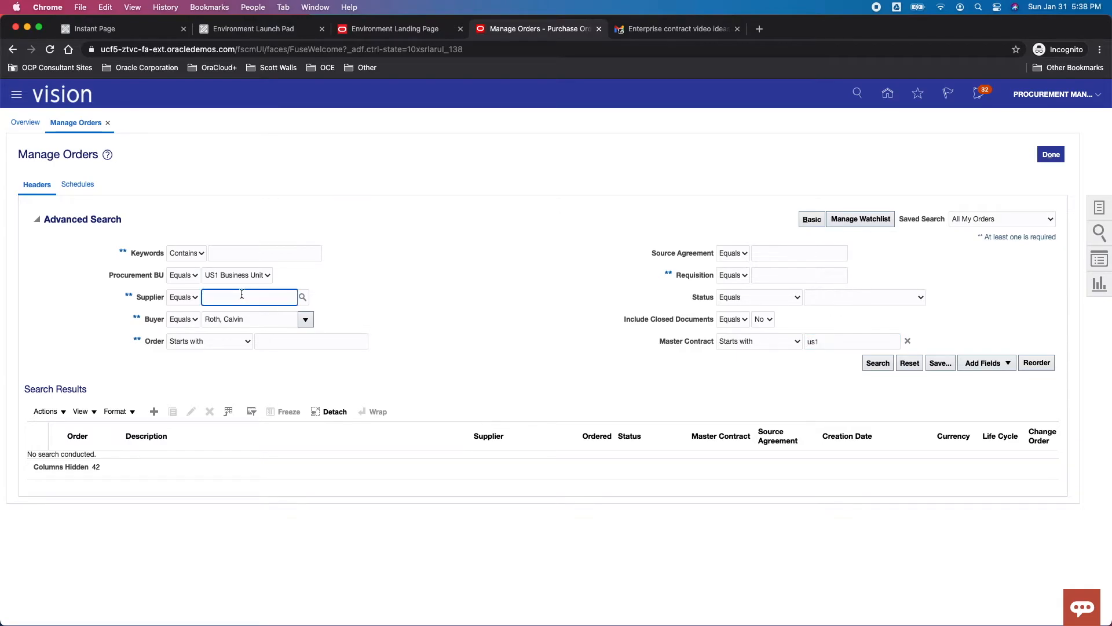
text(lee)
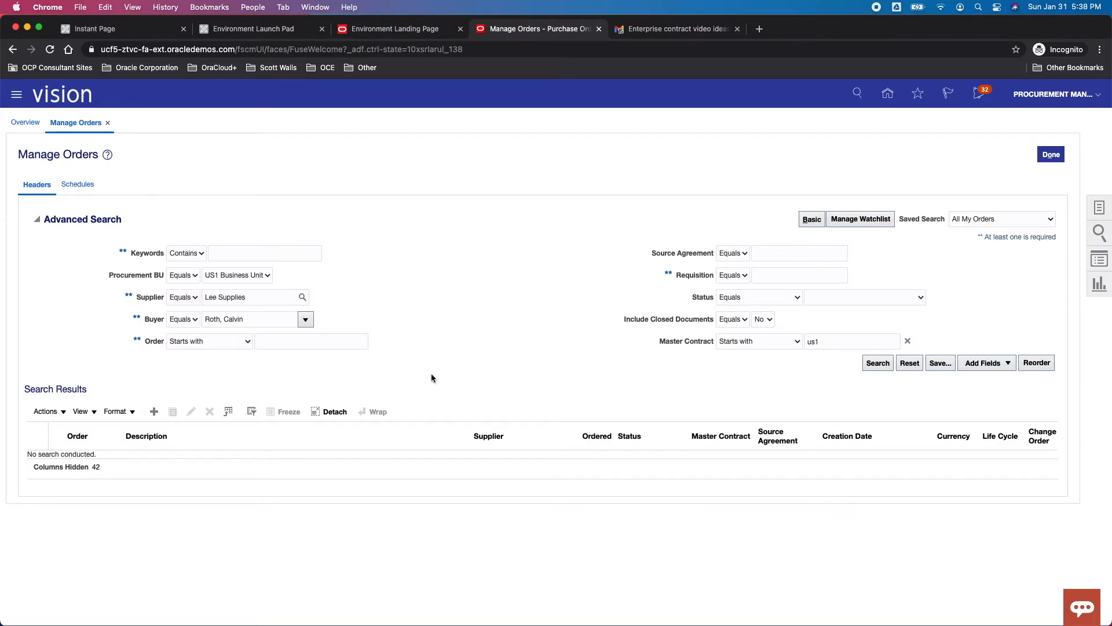
click(878, 363)
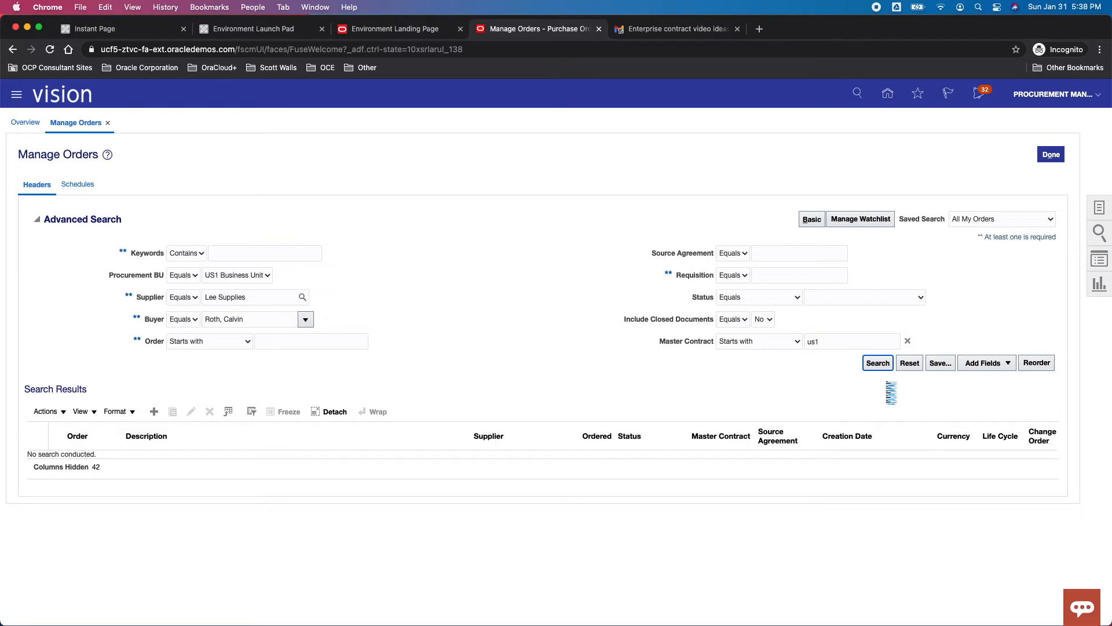
- Run the search showing three Lee Supplies orders, then open View > Columns
click(878, 362)
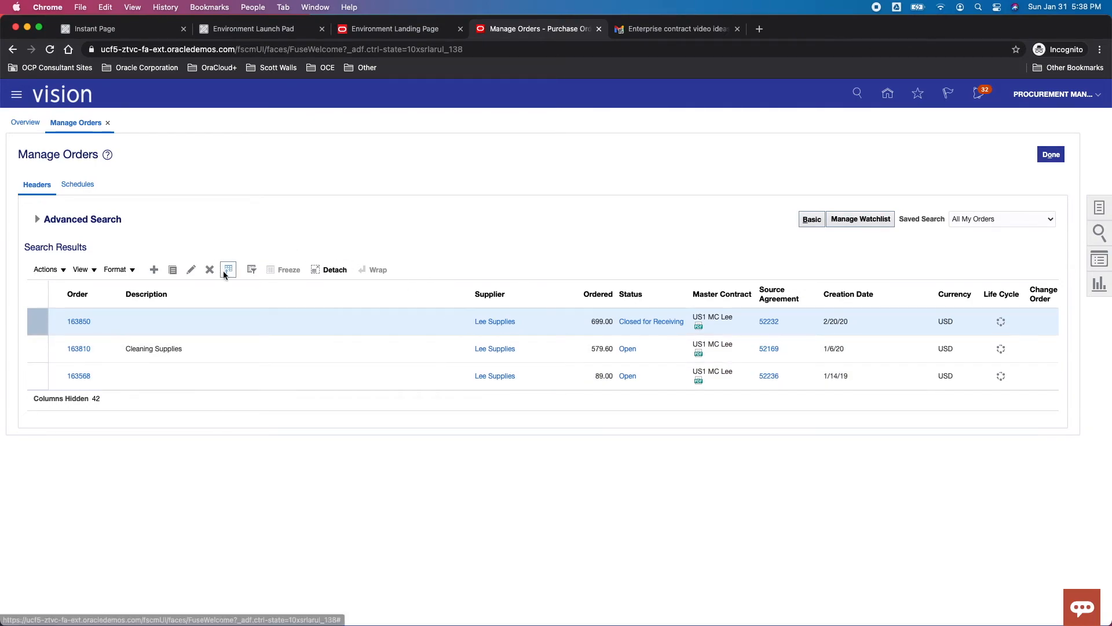
mouse_move(228, 270)
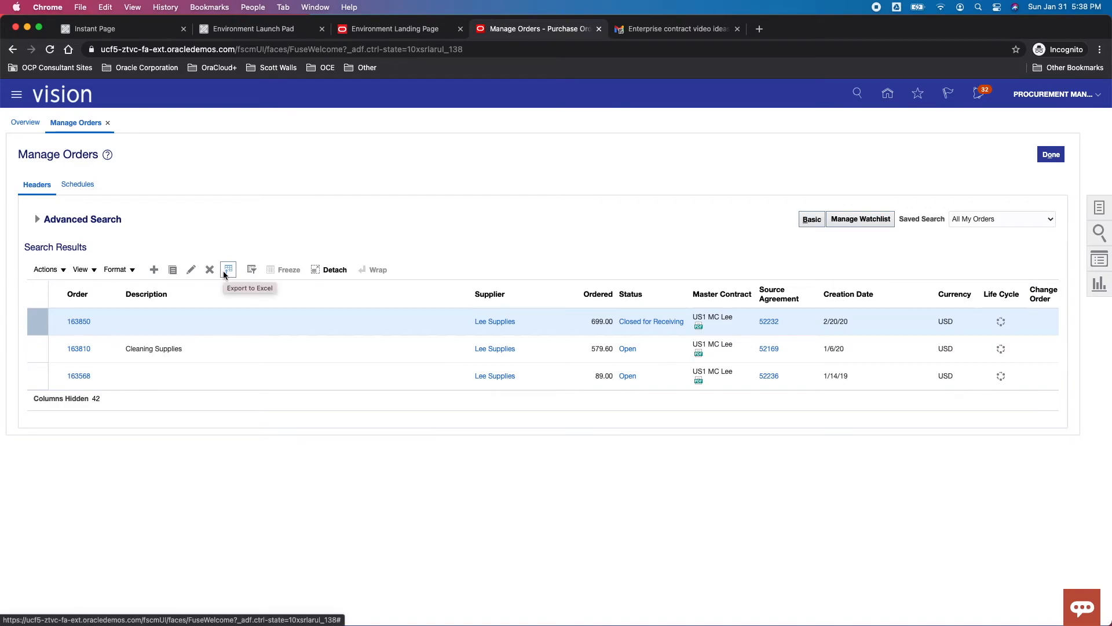
click(80, 270)
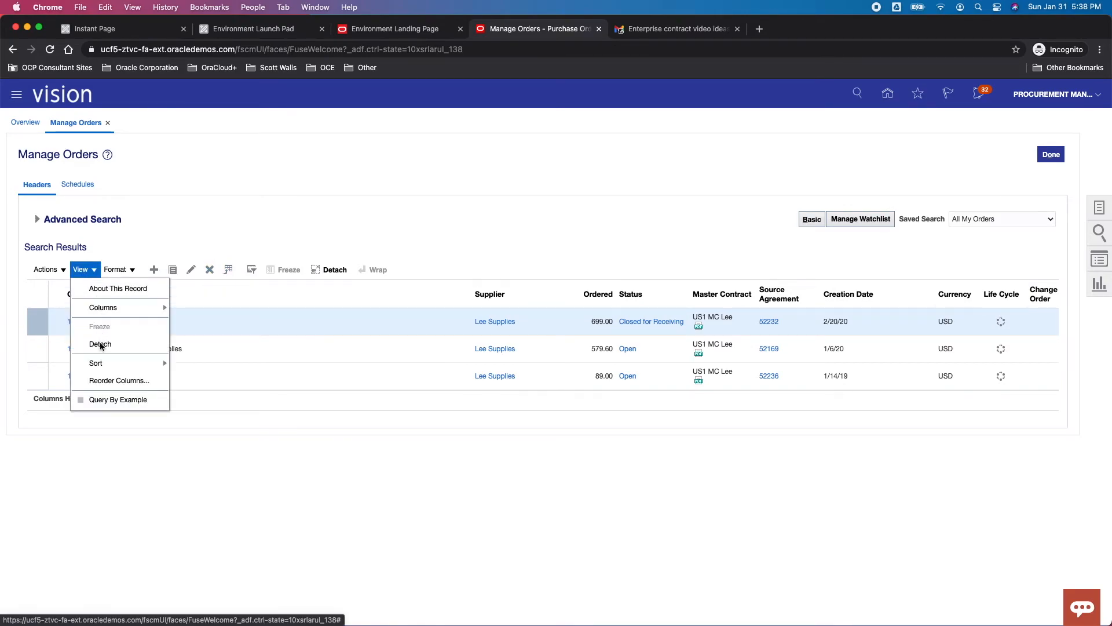
click(103, 308)
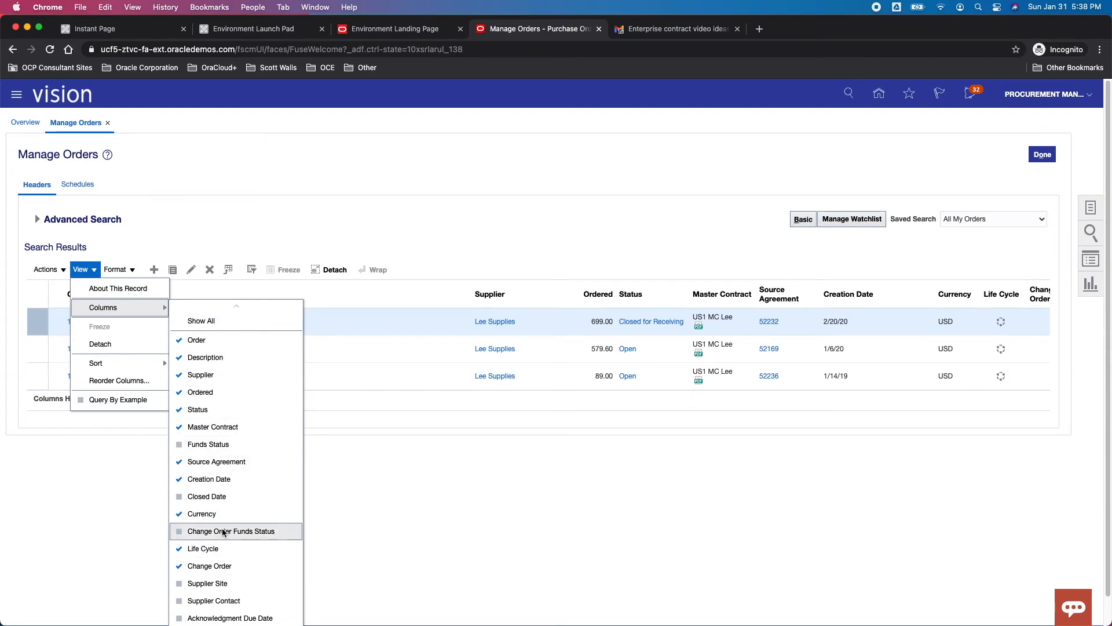